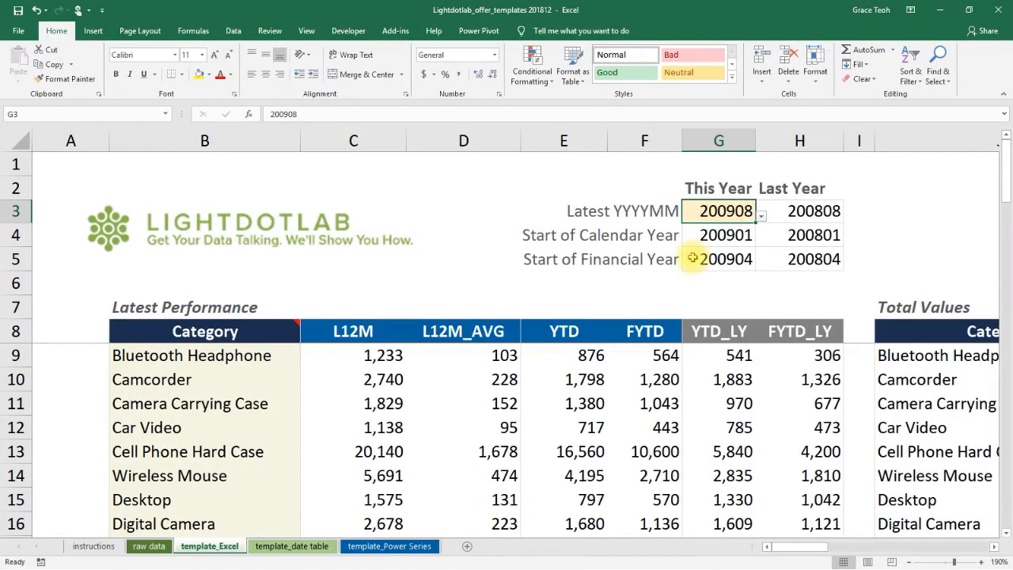
pyautogui.moveTo(538, 365)
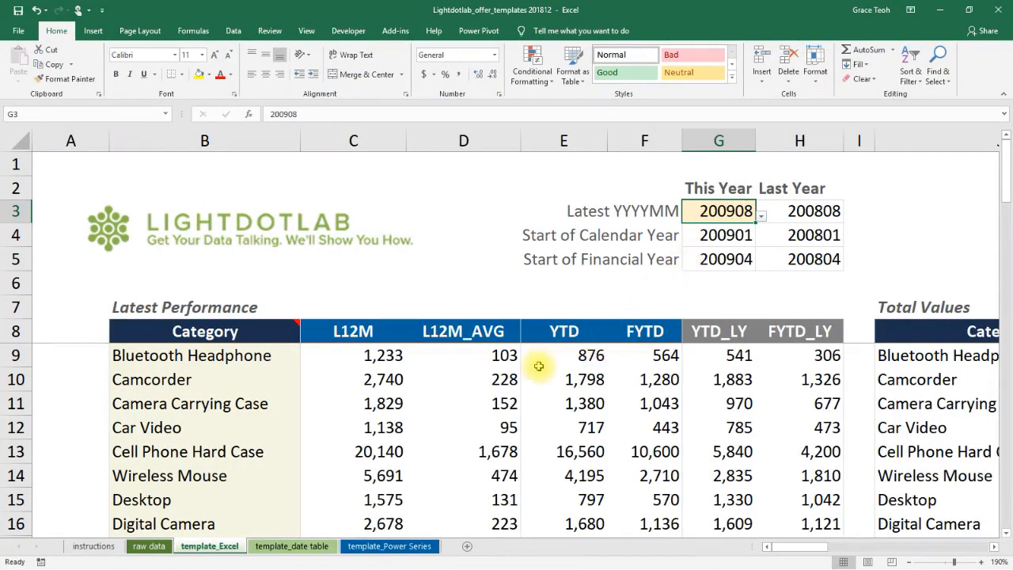
pyautogui.moveTo(612, 351)
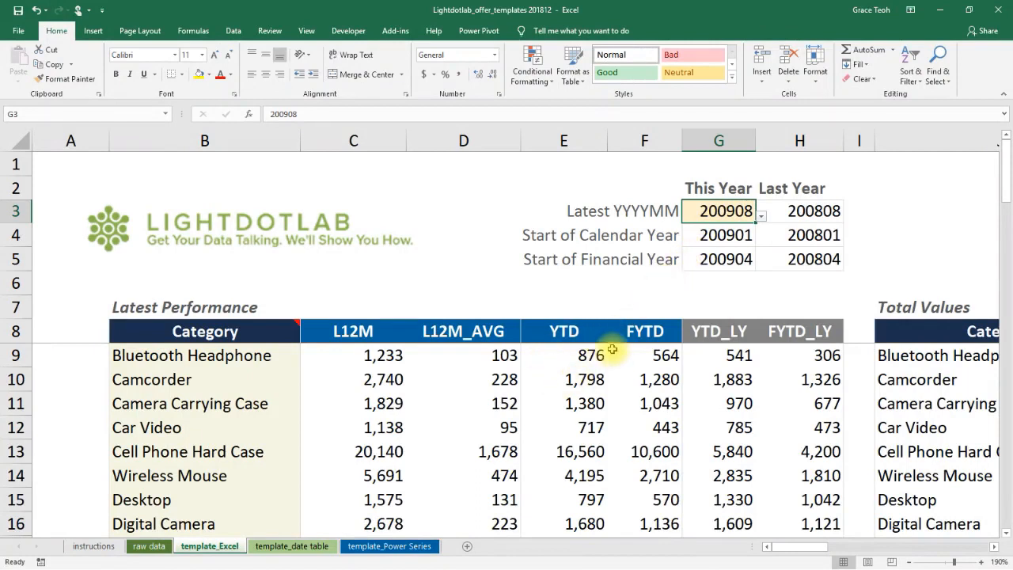
# Choose 200811 from the G3 month dropdown so start dates and totals recalculate.
pyautogui.click(759, 210)
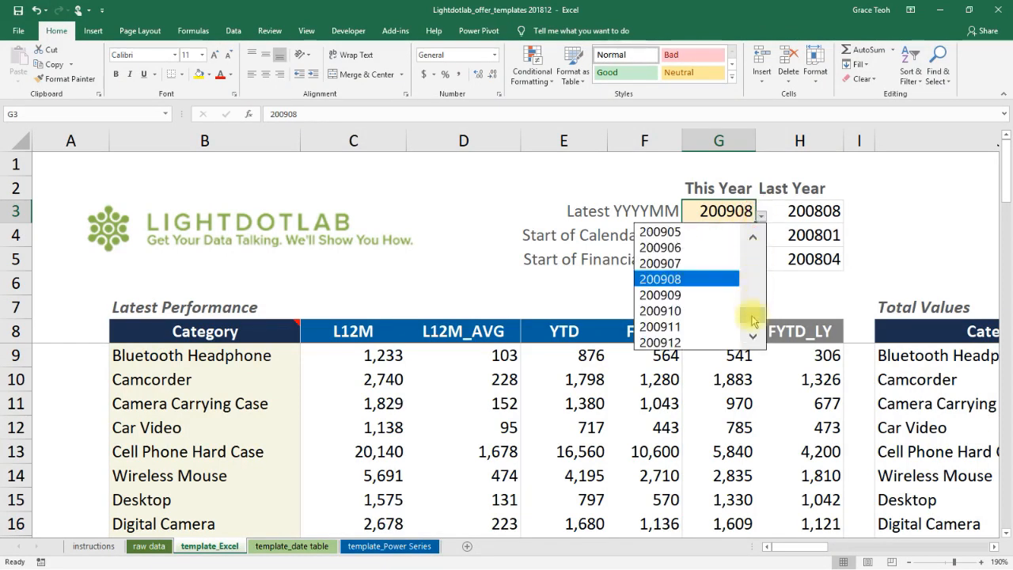
pyautogui.click(752, 237)
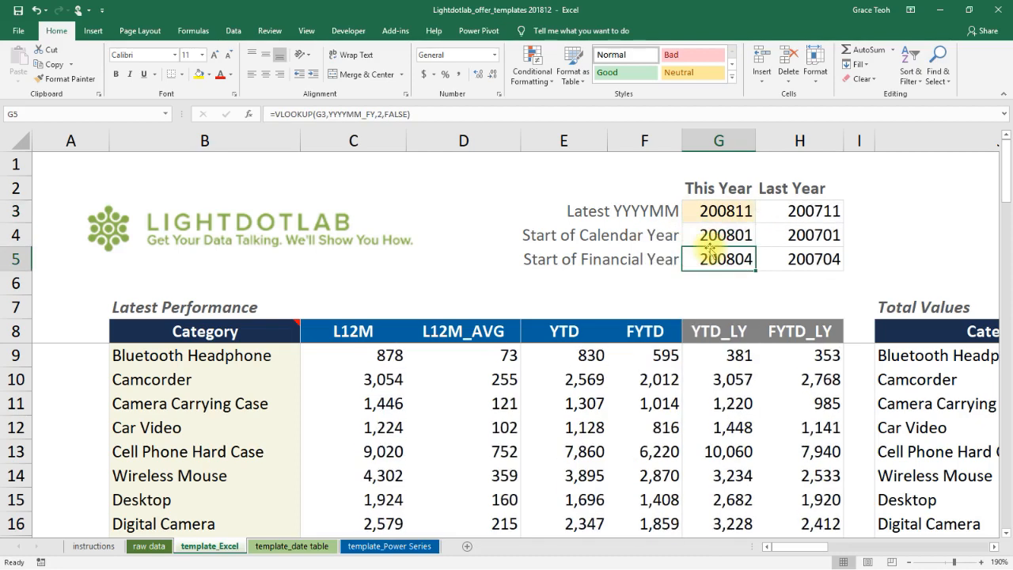
pyautogui.click(719, 211)
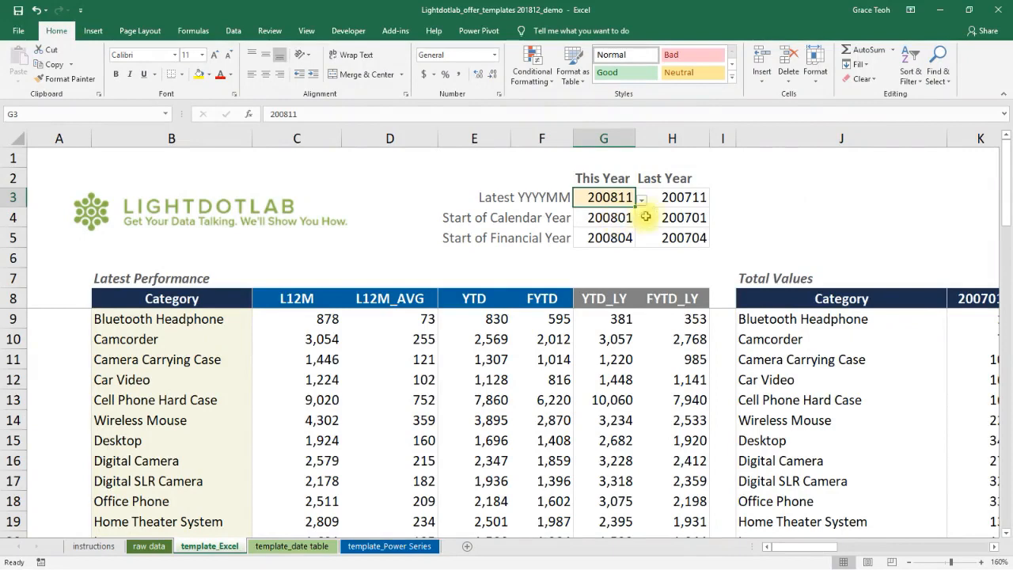
# Pick 200806 as the latest month from the G3 dropdown.
pyautogui.click(641, 197)
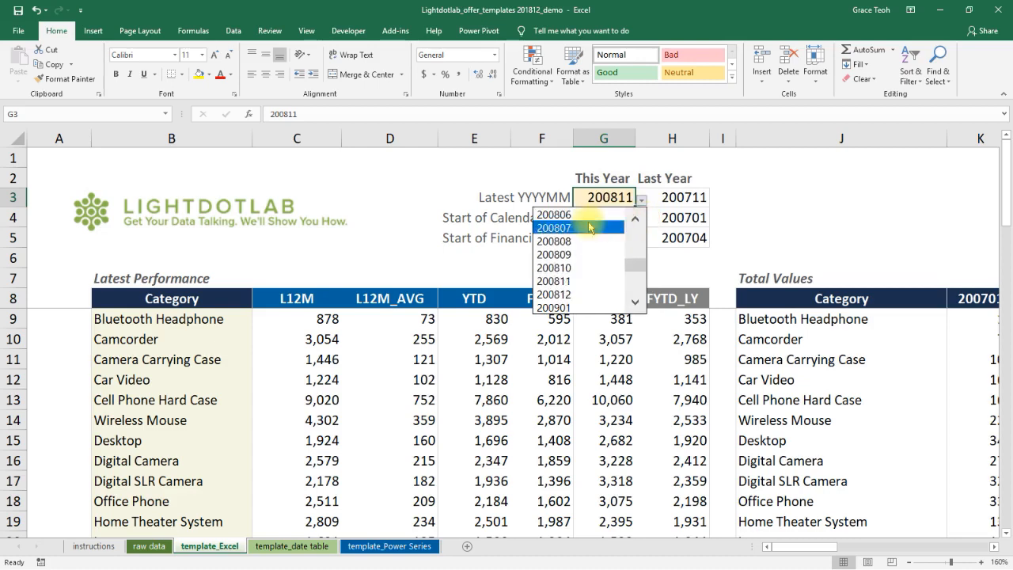
pyautogui.click(554, 215)
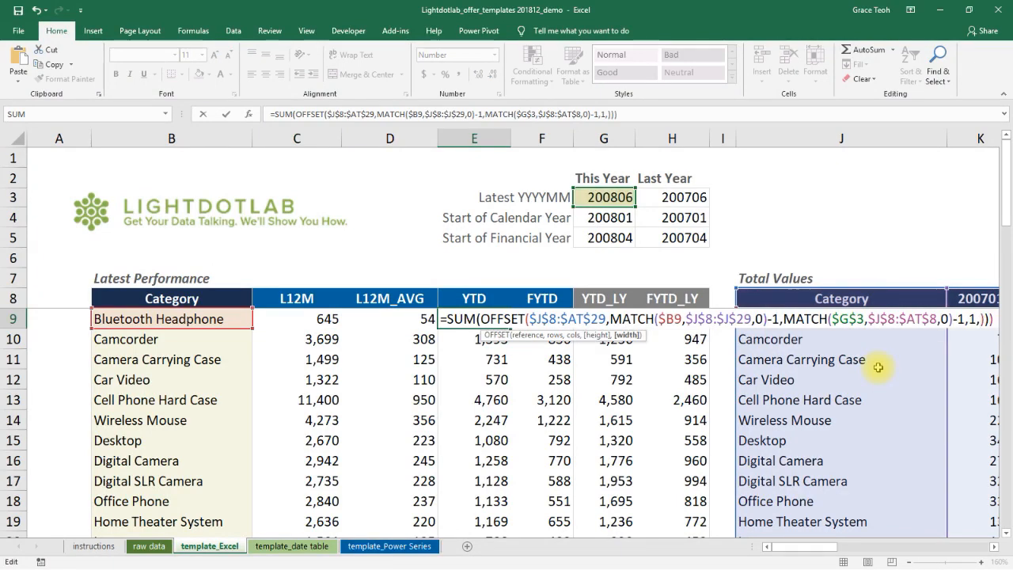
# Give E9's OFFSET a width of MATCH($G$4)-MATCH($G$3), yielding 280.
pyautogui.write('MATCH(')
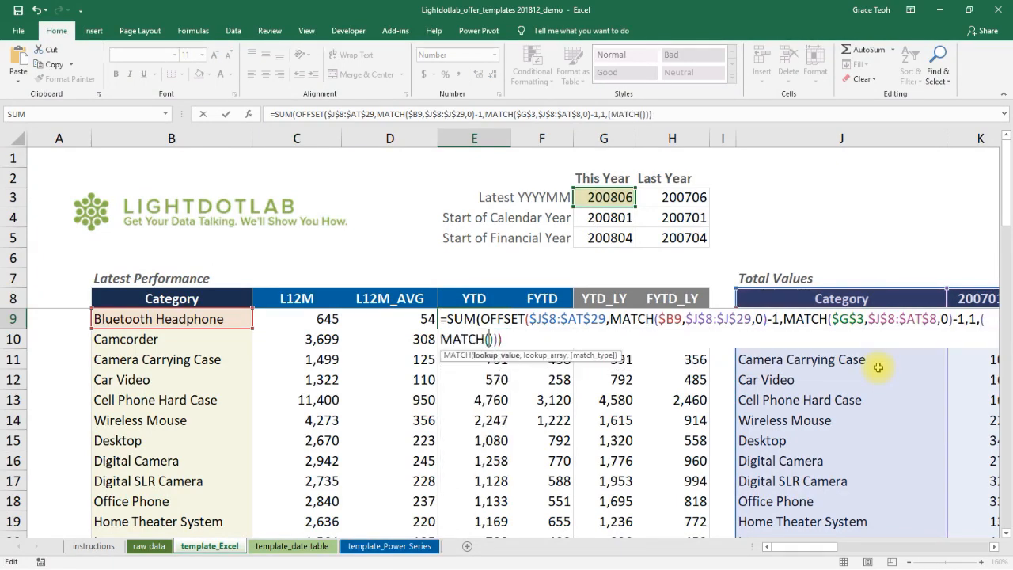
pyautogui.click(603, 218)
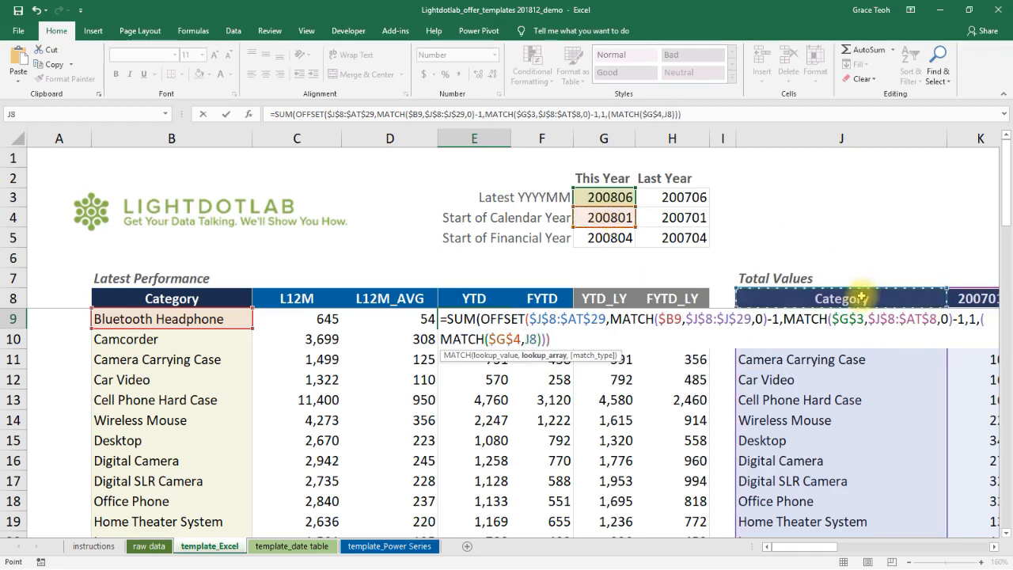
pyautogui.hscroll(3)
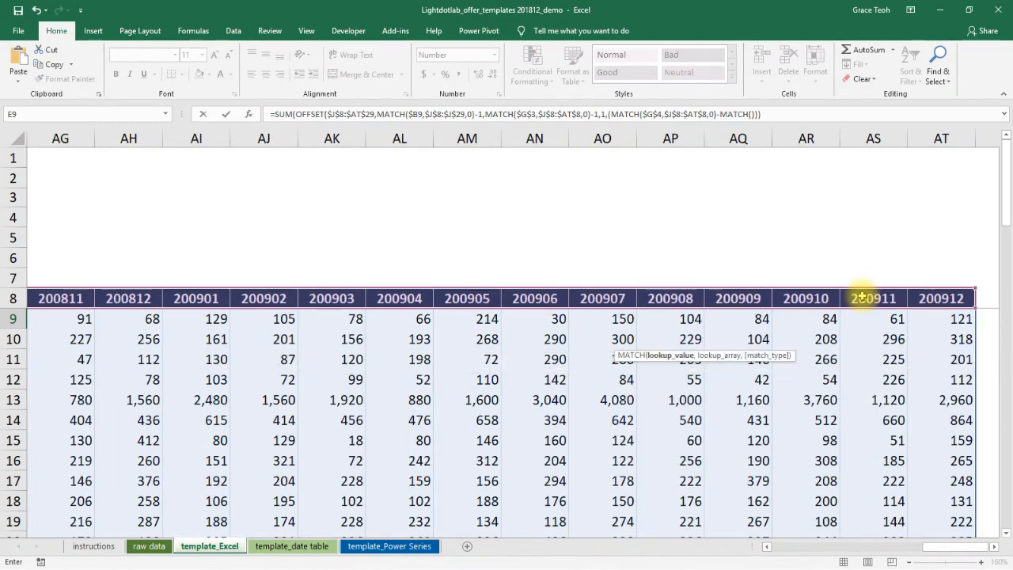
pyautogui.hscroll(-3)
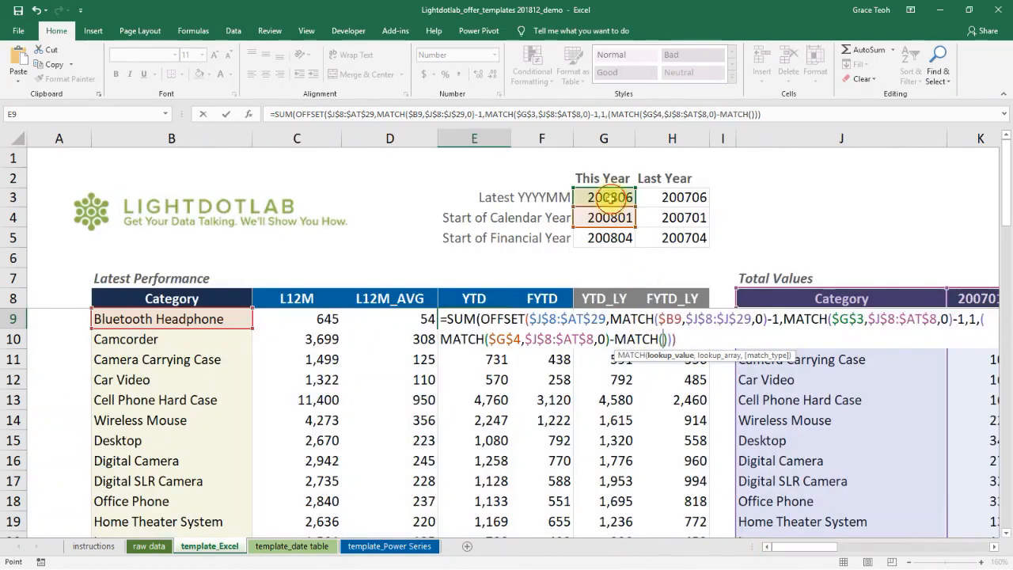
pyautogui.write('$G$3,))')
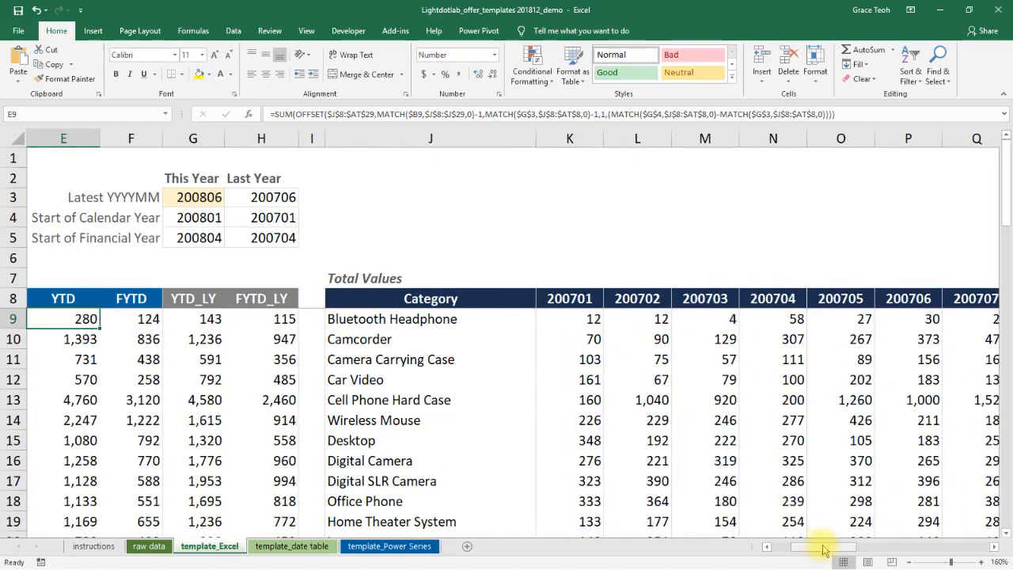
pyautogui.hscroll(-3)
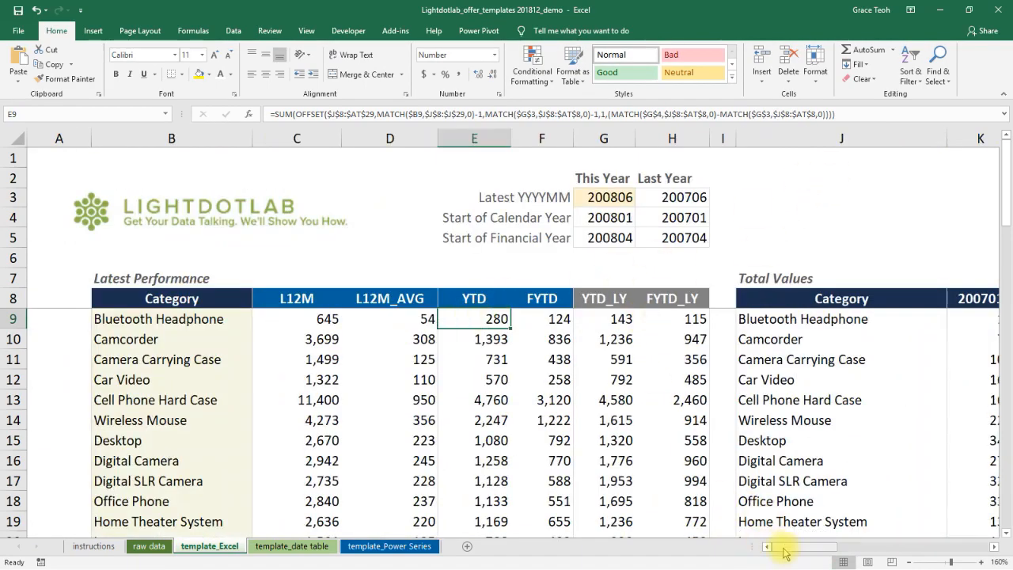
pyautogui.hscroll(3)
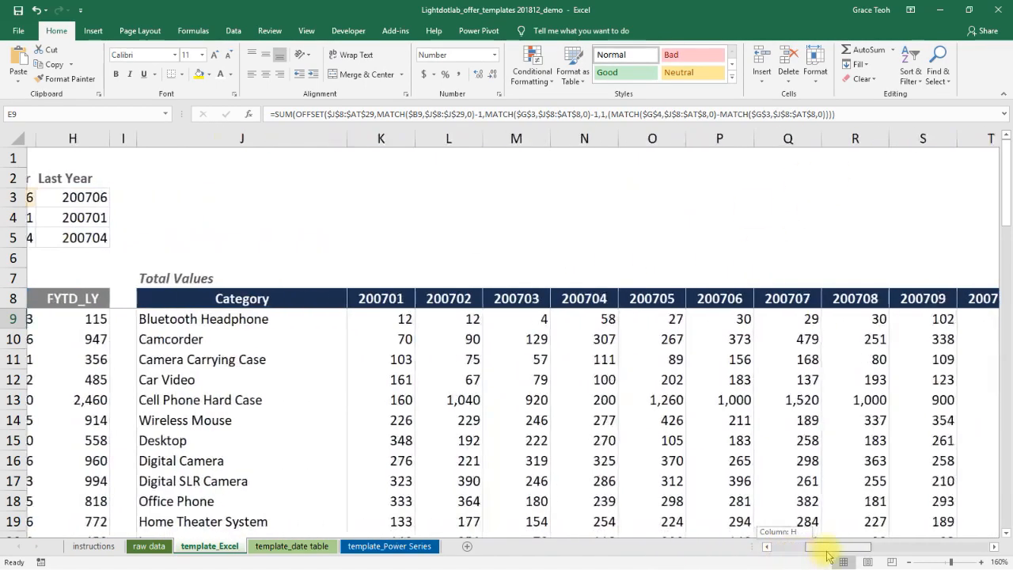
pyautogui.hscroll(3)
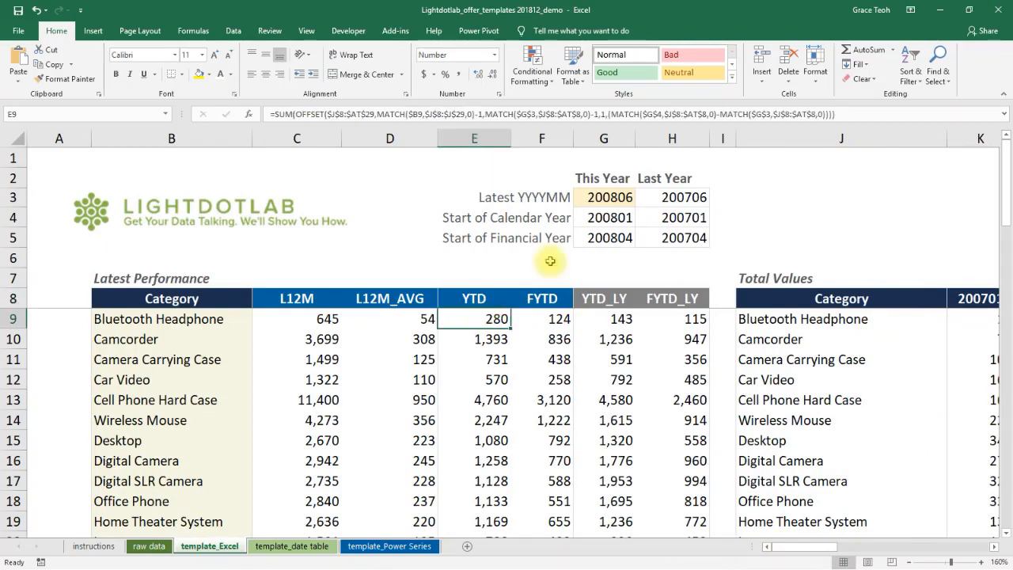
# Reopen Bluetooth Headphone's YTD formula in E9 and scroll right across the monthly columns.
pyautogui.doubleClick(474, 318)
pyautogui.write('-1')
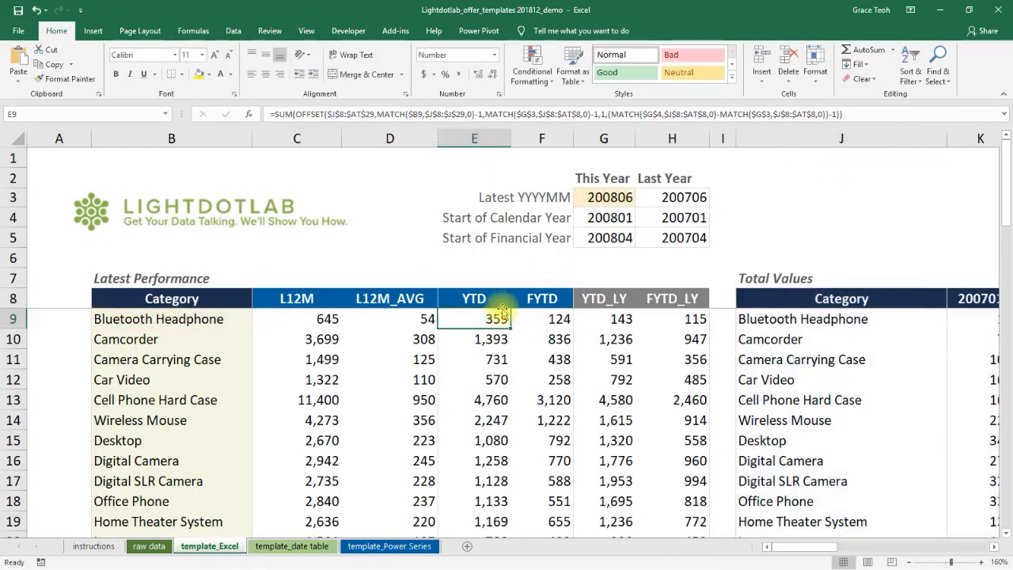
pyautogui.hscroll(3)
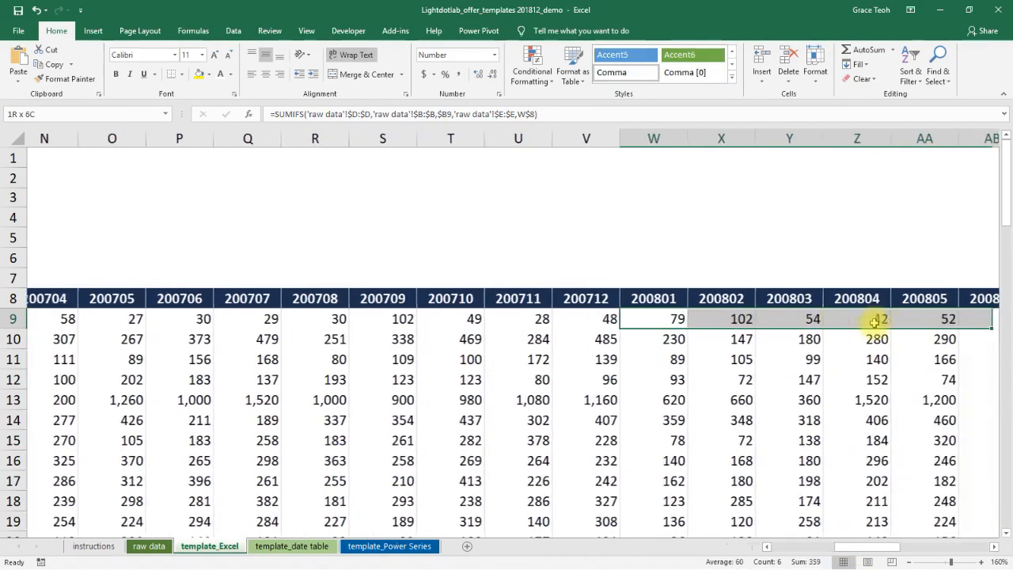
pyautogui.hscroll(3)
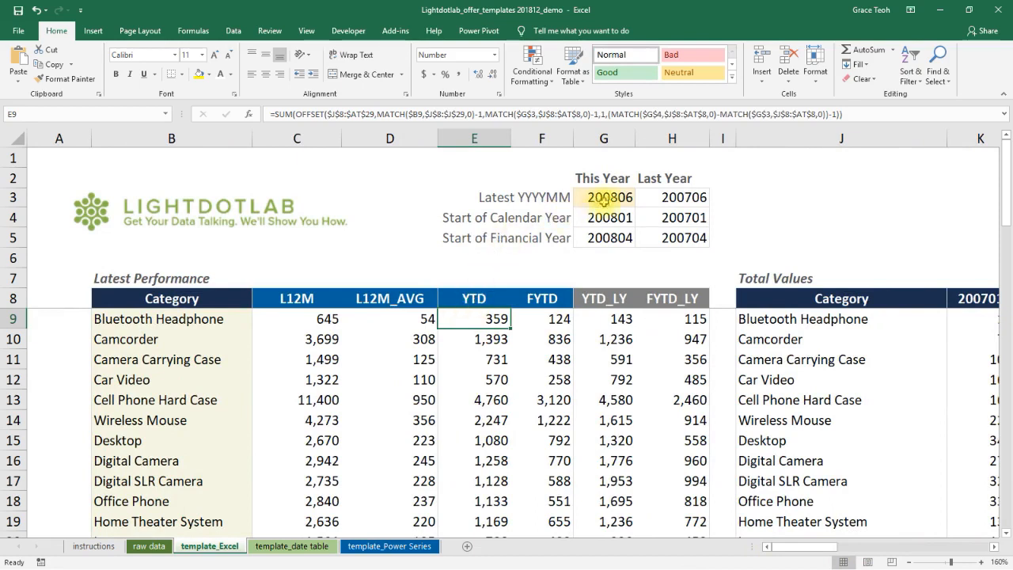
# Set G3 to 200904 from its dropdown, then reopen E9's YTD formula.
pyautogui.click(634, 197)
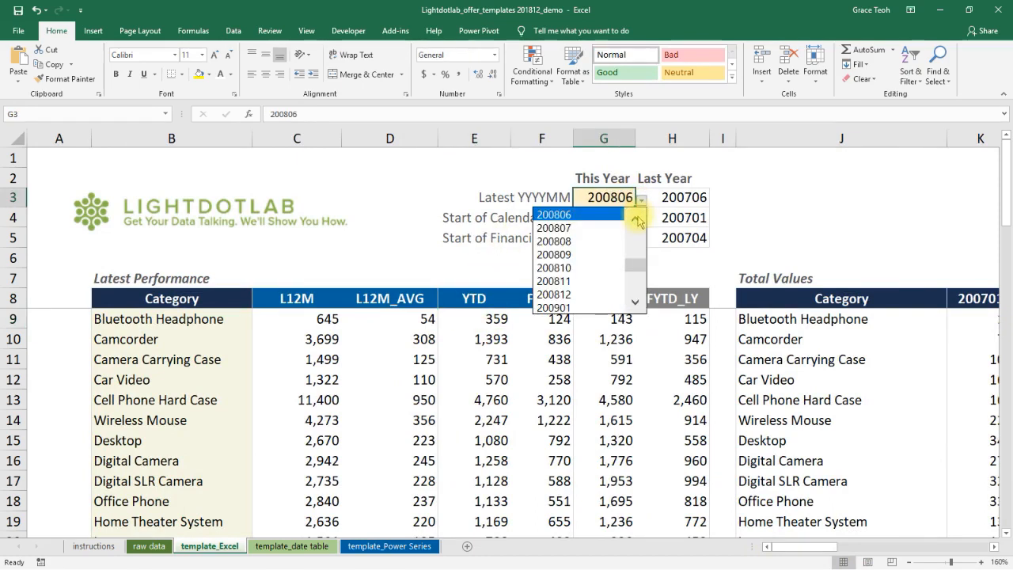
pyautogui.click(634, 307)
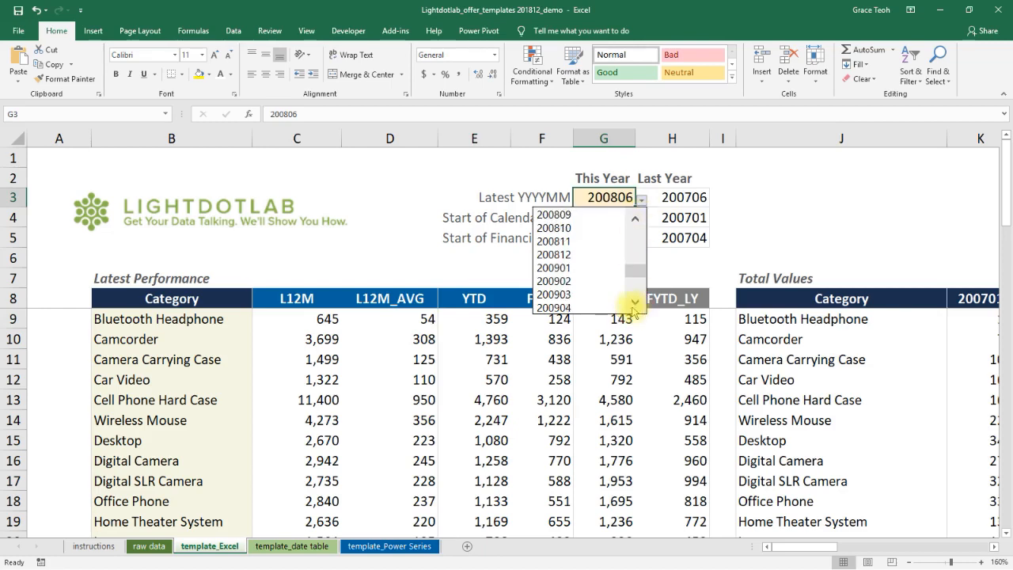
pyautogui.click(553, 306)
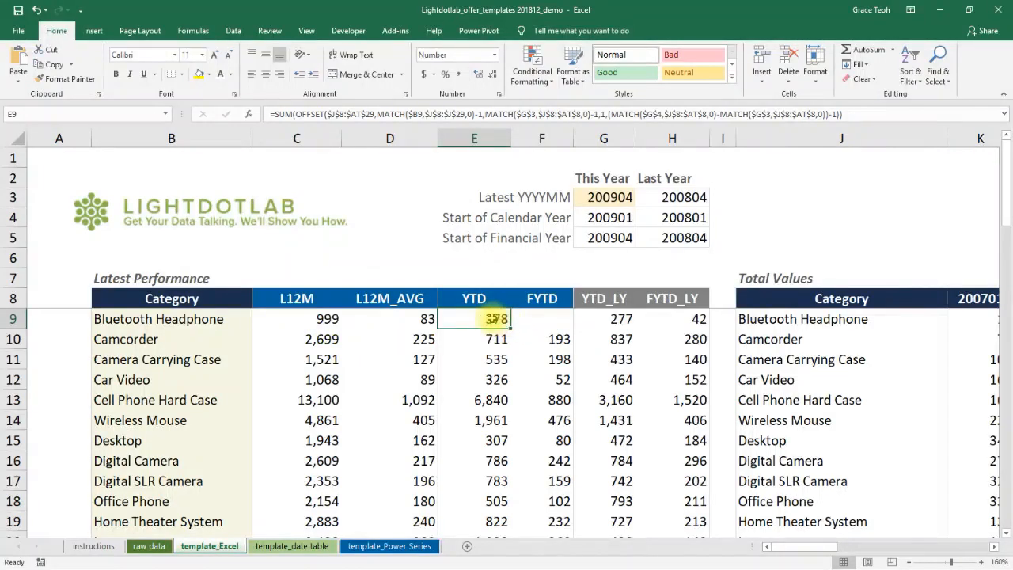
pyautogui.doubleClick(474, 318)
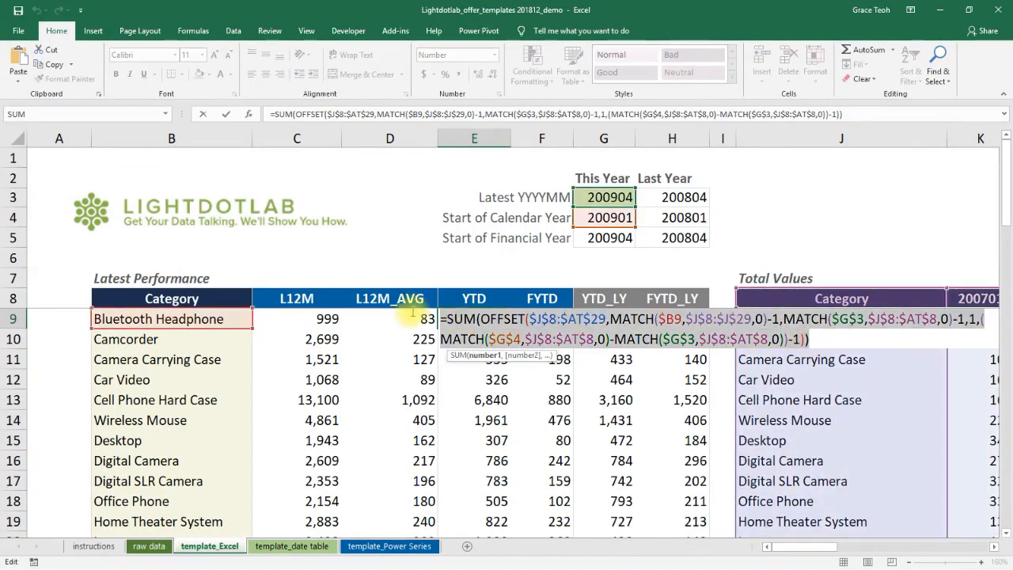